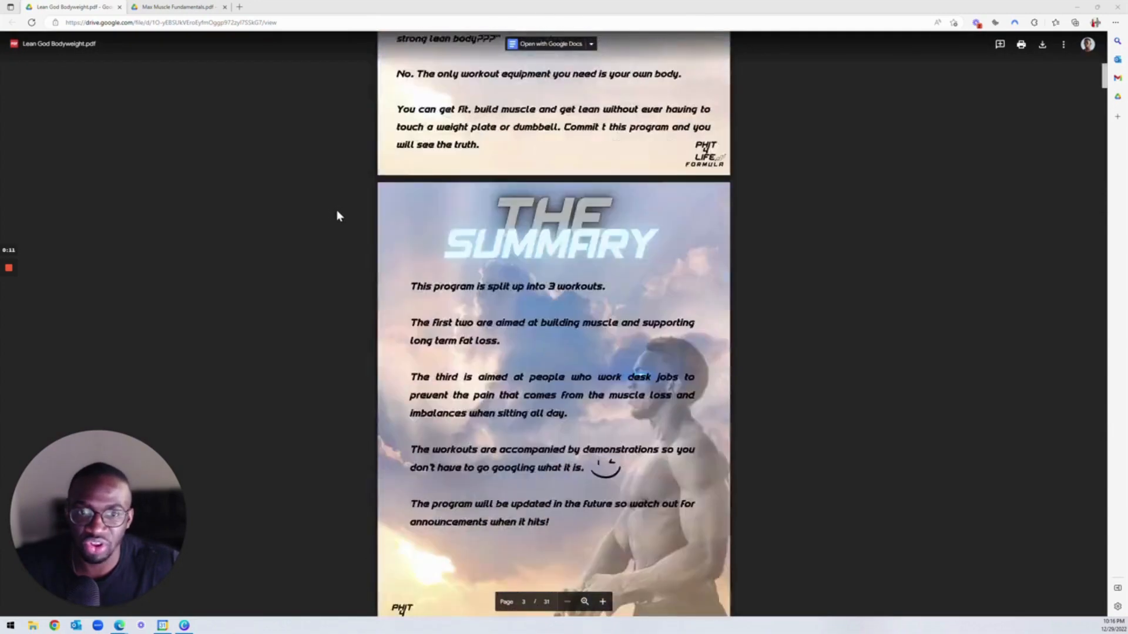
- Page down through the remaining Lean God Bodyweight exercises to the Super Man page
scroll(down, 3)
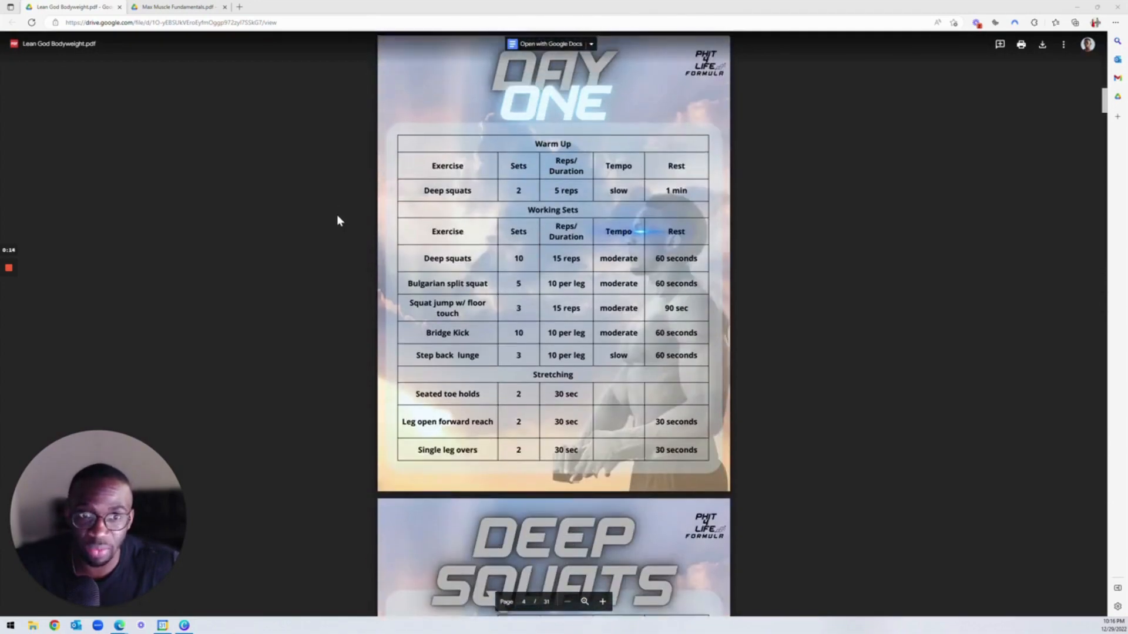
scroll(down, 3)
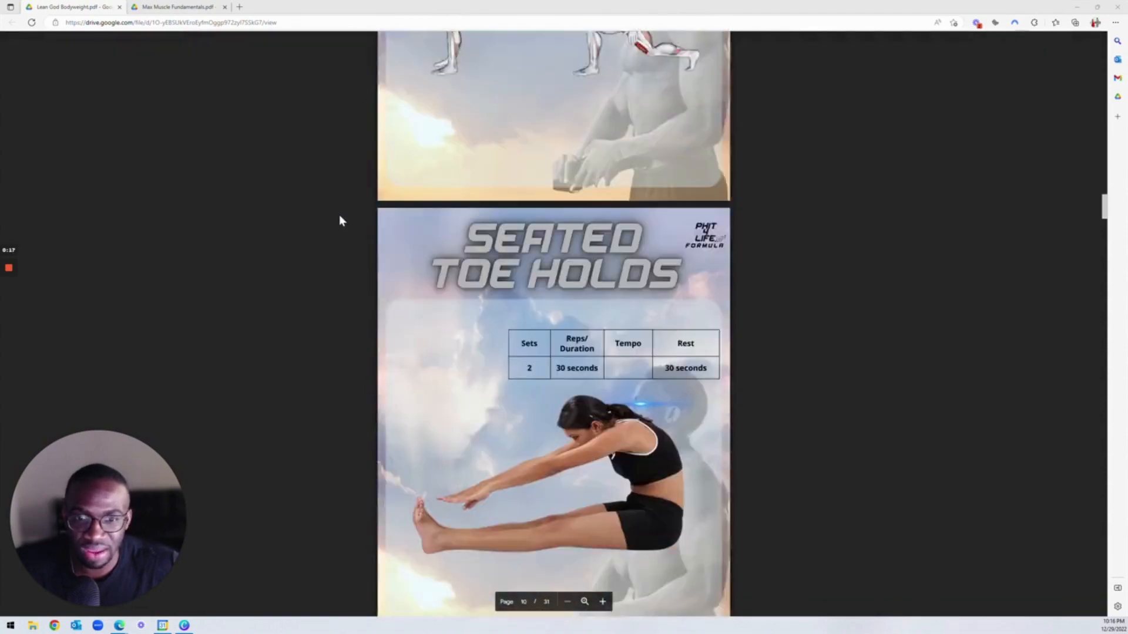
scroll(down, 3)
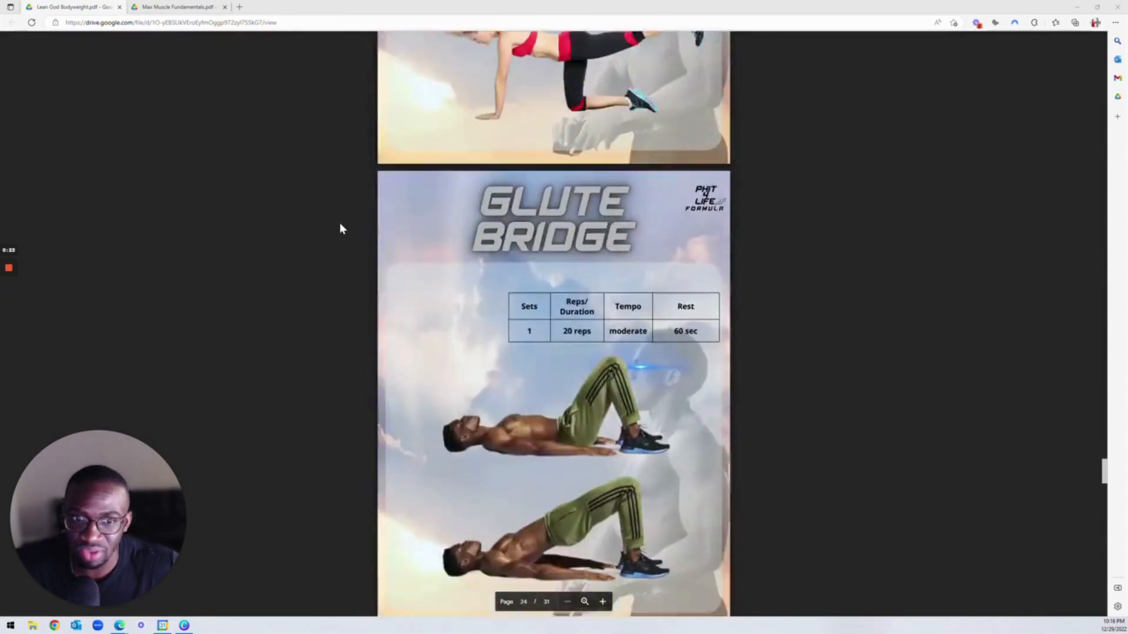
scroll(down, 3)
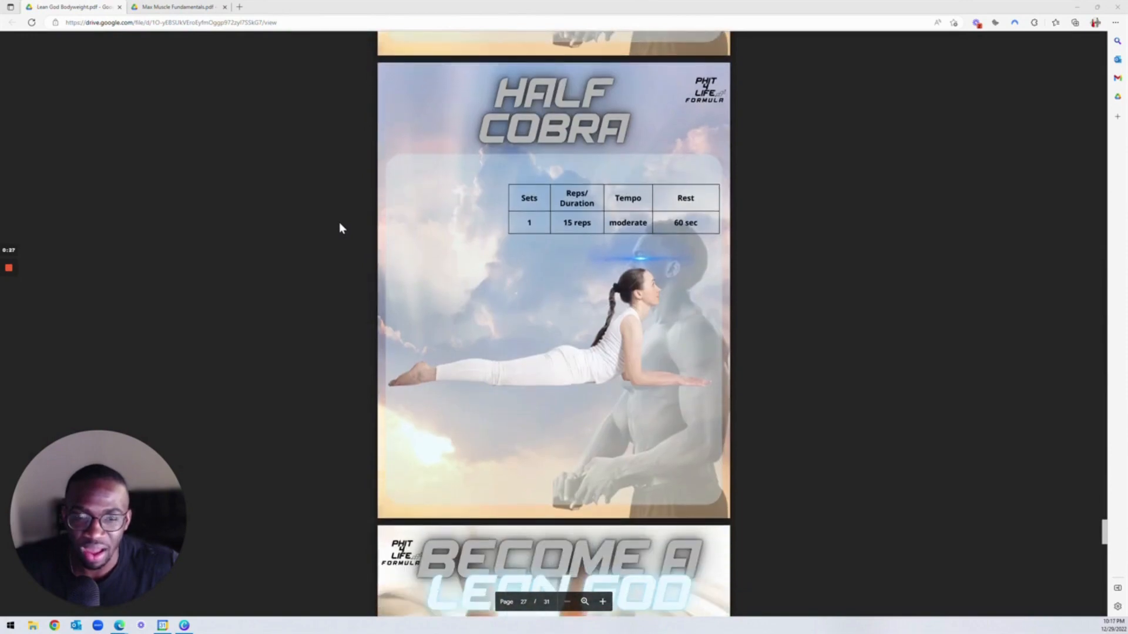
scroll(down, 3)
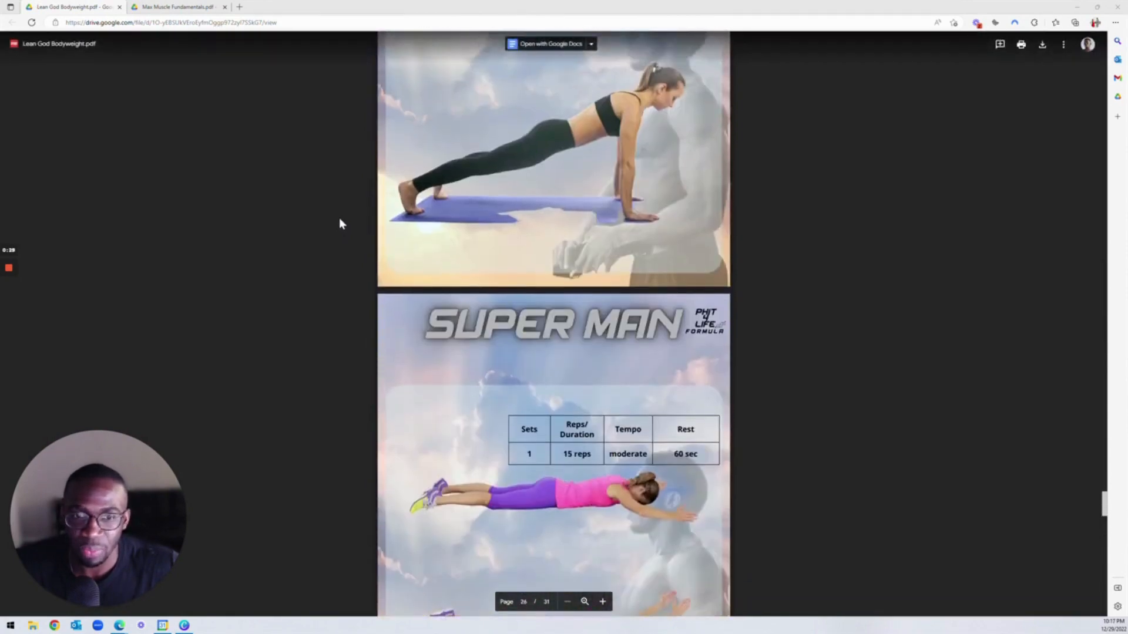
- Switch to the Max Muscle Fundamentals ebook
click(176, 7)
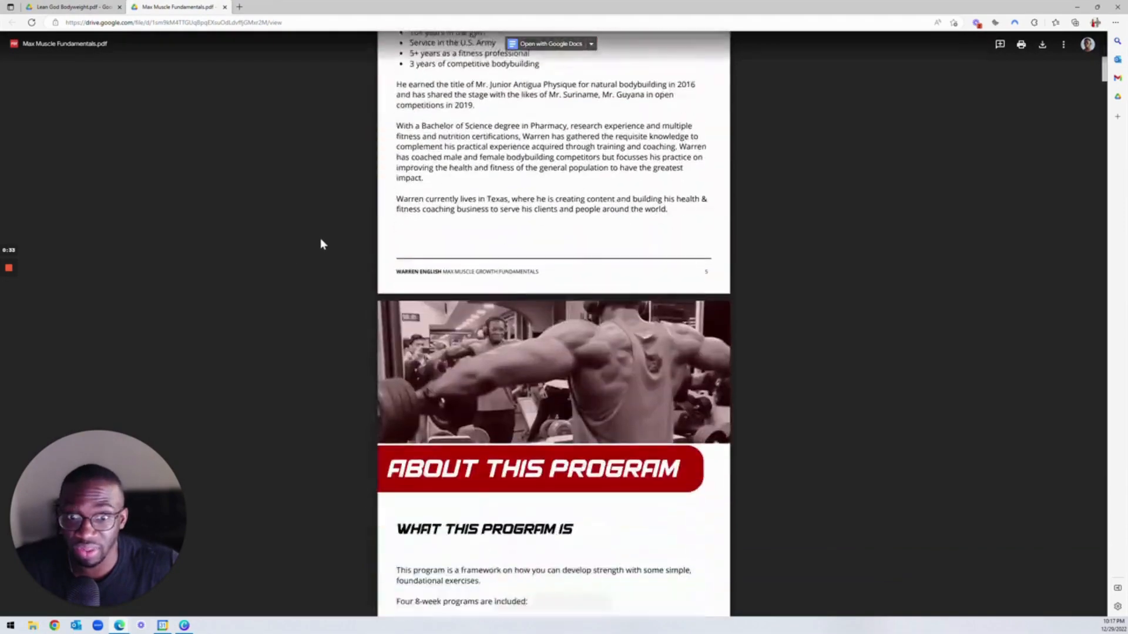
- Scroll past the anatomy and weekly split pages to the Full Body Week 1 Day 1–3 log
scroll(down, 3)
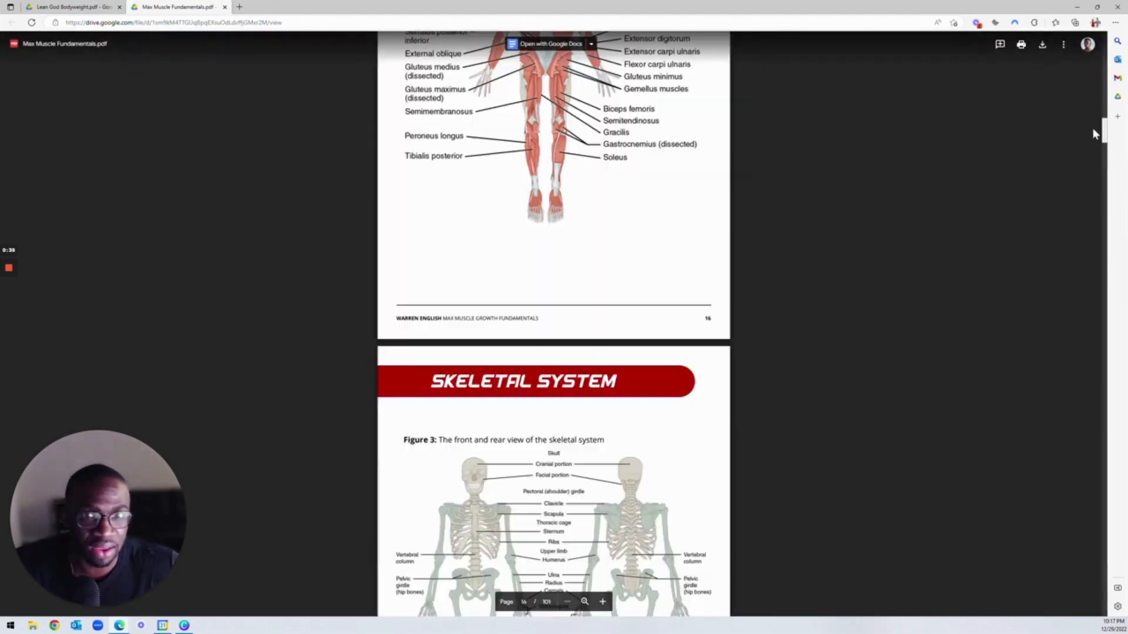
scroll(down, 3)
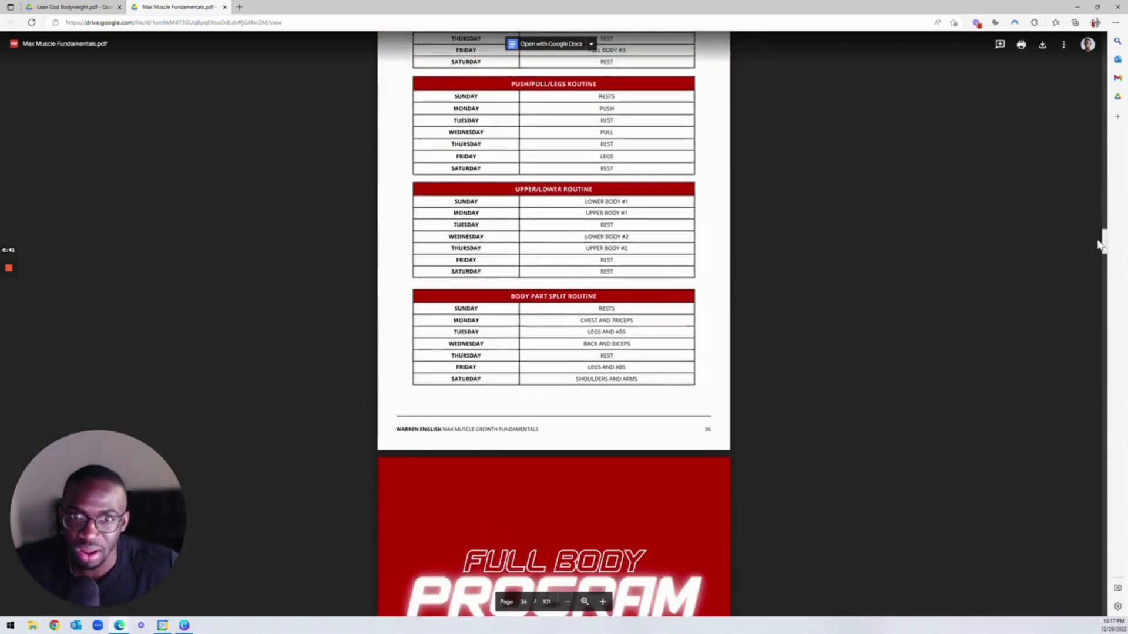
scroll(down, 3)
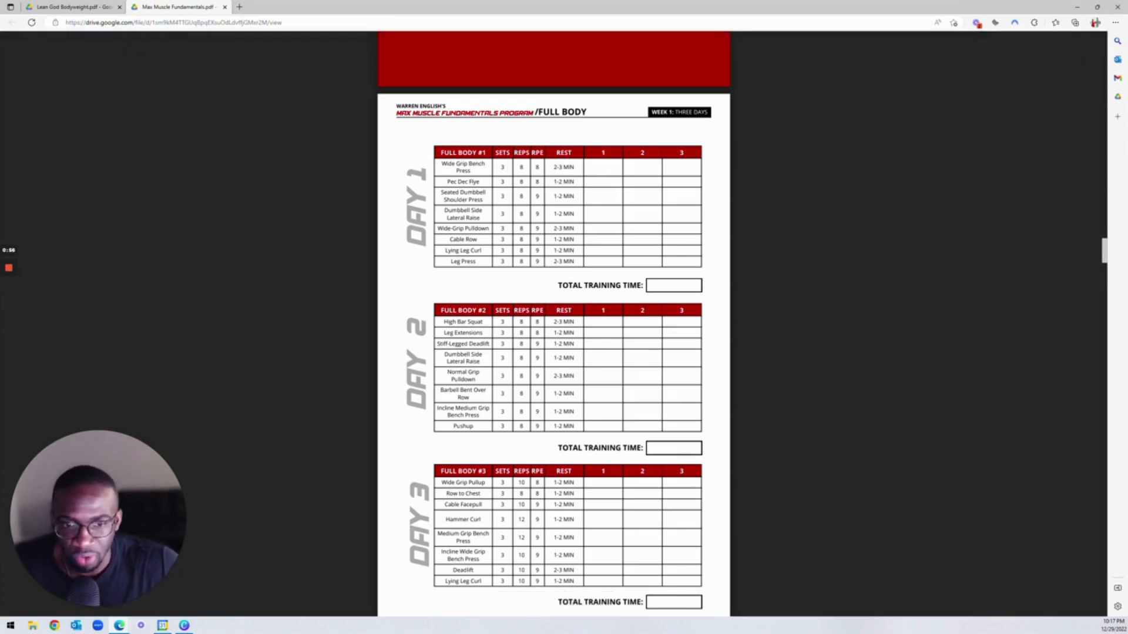
- Scroll on to page 44, the later week's Day 2–3 tables above the Week 4 cover
scroll(down, 3)
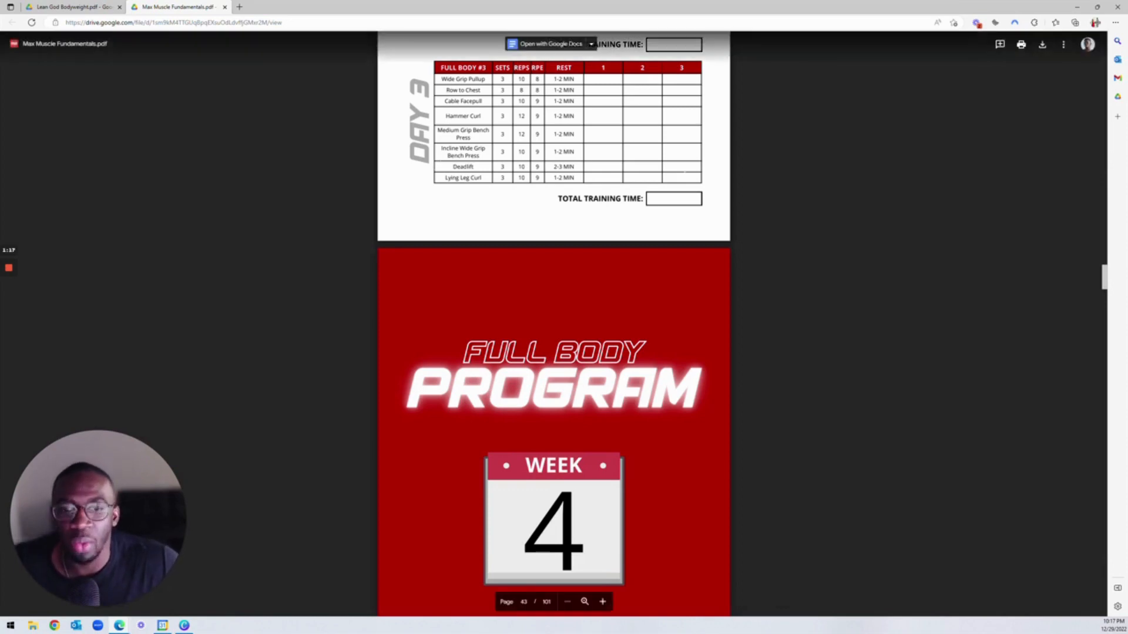
mouse_move(372, 265)
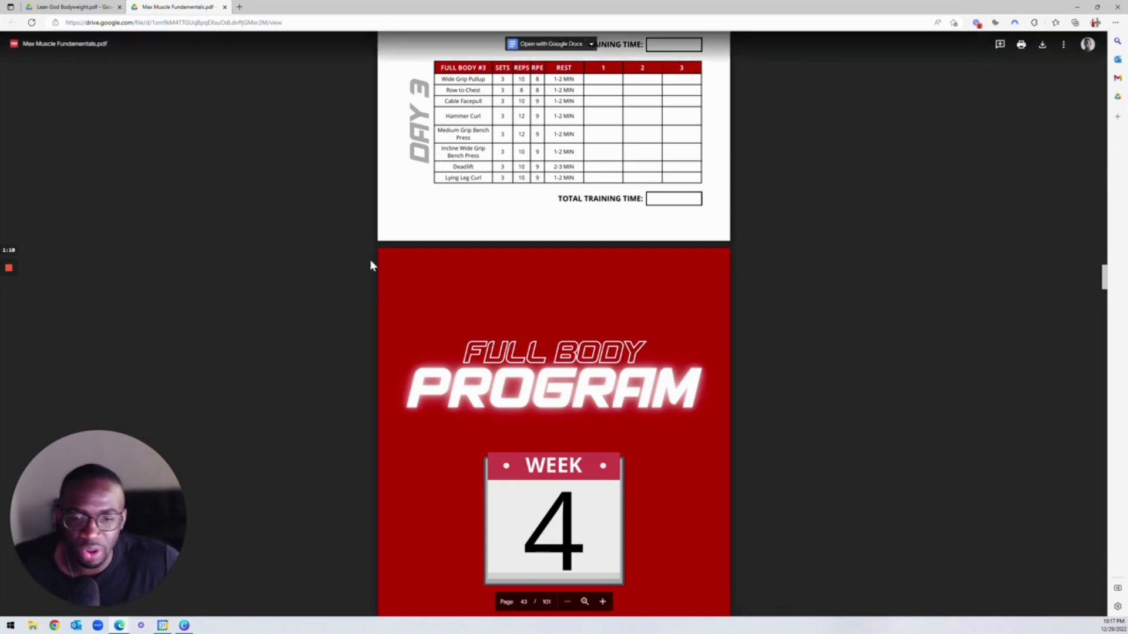
scroll(down, 3)
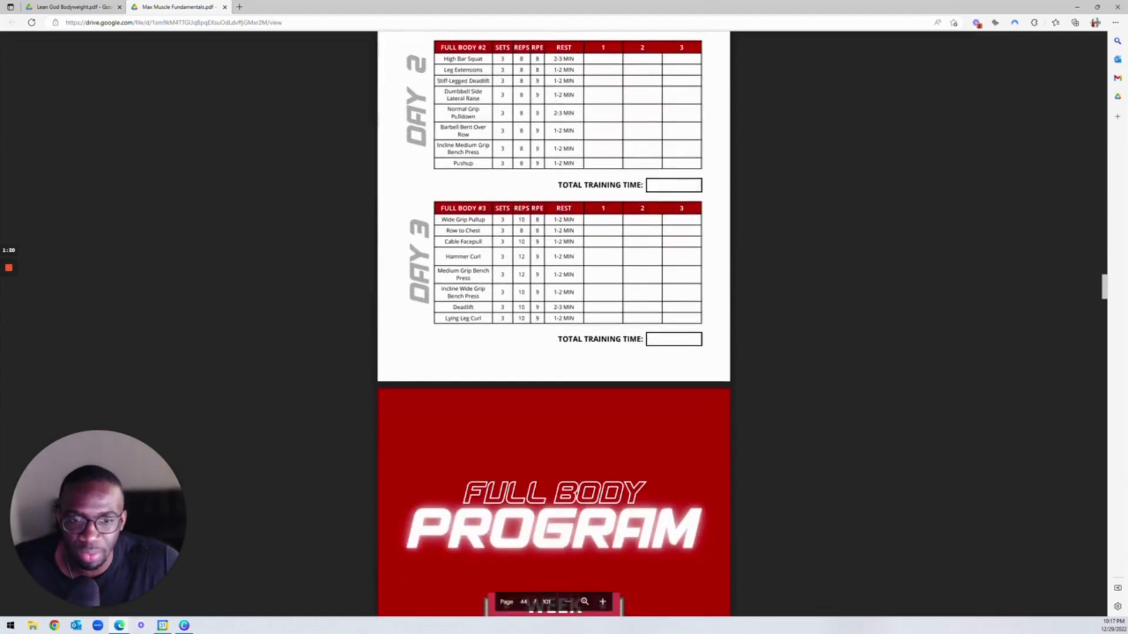